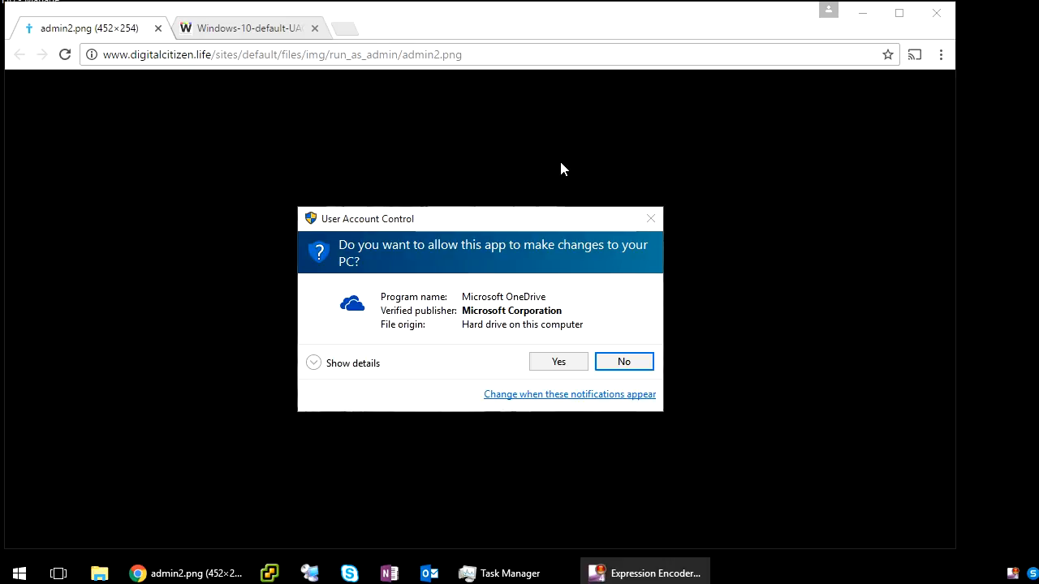
{"action": "mouse_move", "coordinate": [568, 148]}
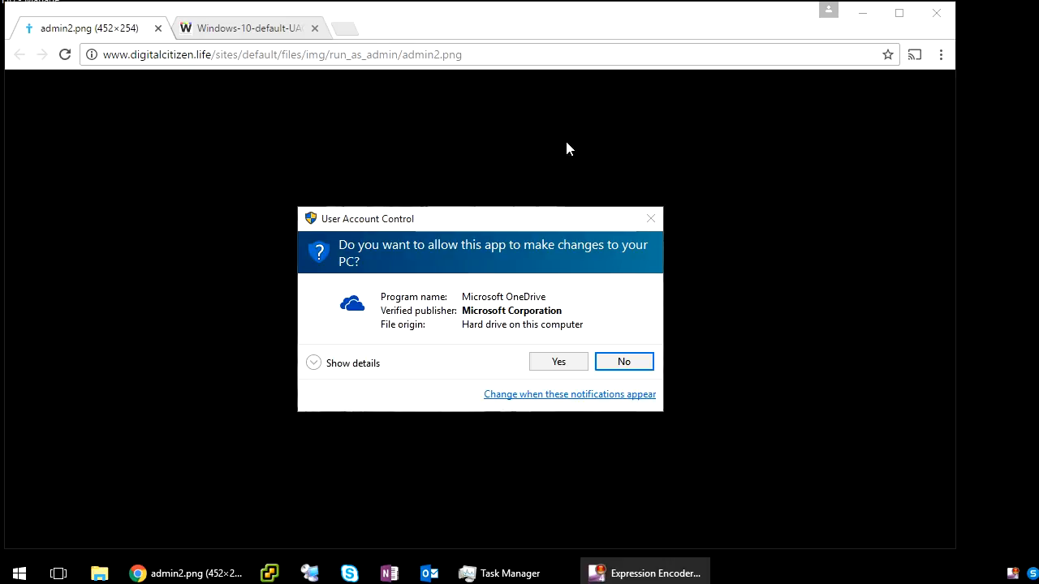
{"action": "mouse_move", "coordinate": [319, 234]}
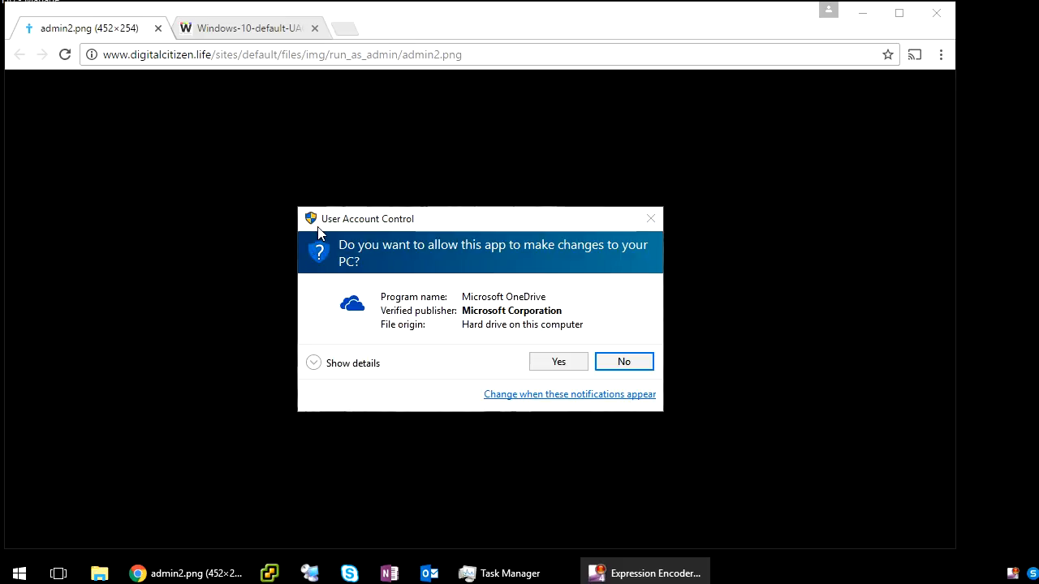
{"action": "mouse_move", "coordinate": [351, 239]}
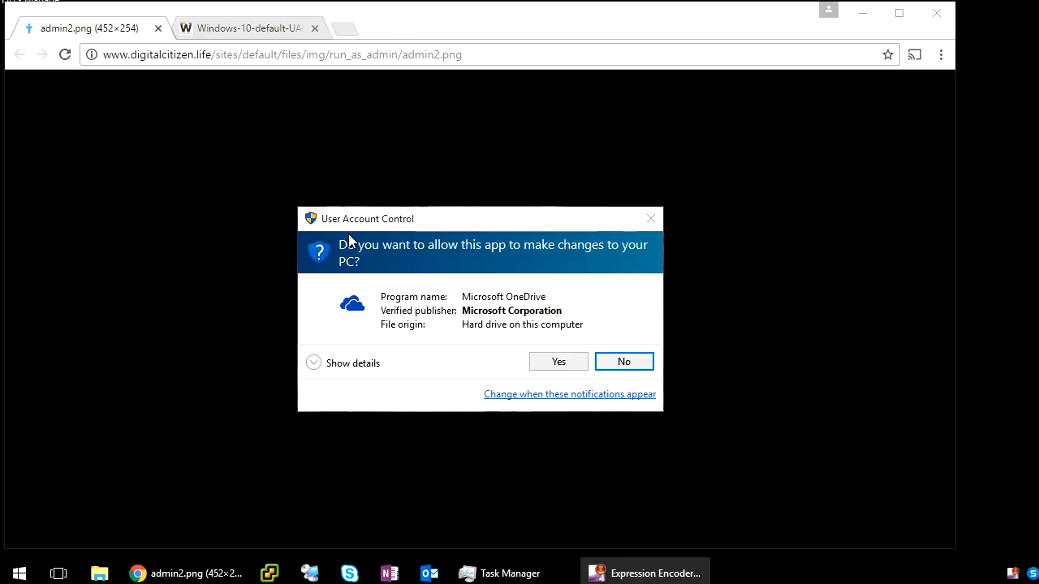
{"action": "mouse_move", "coordinate": [388, 241]}
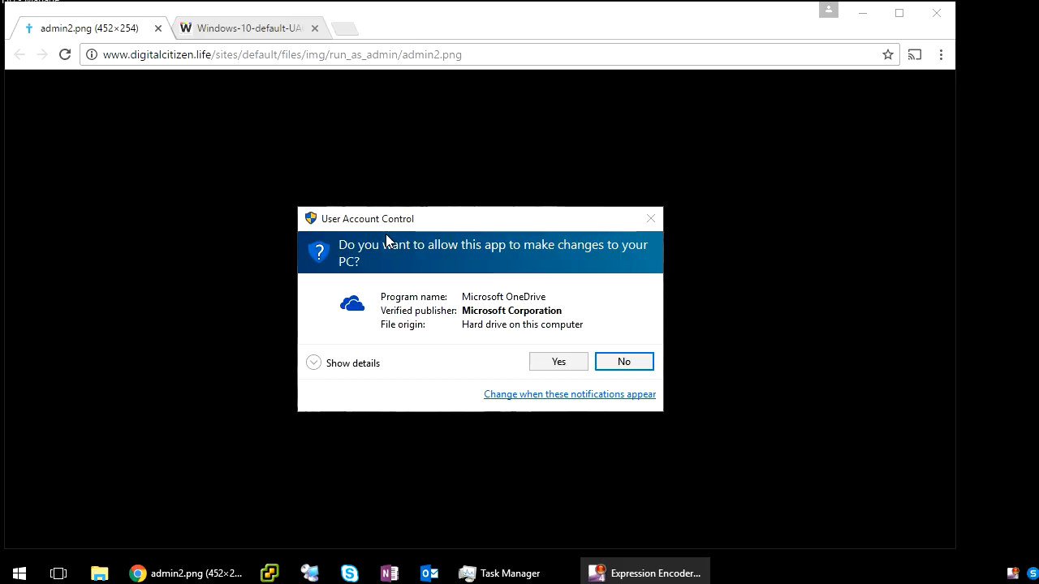
{"action": "mouse_move", "coordinate": [589, 285]}
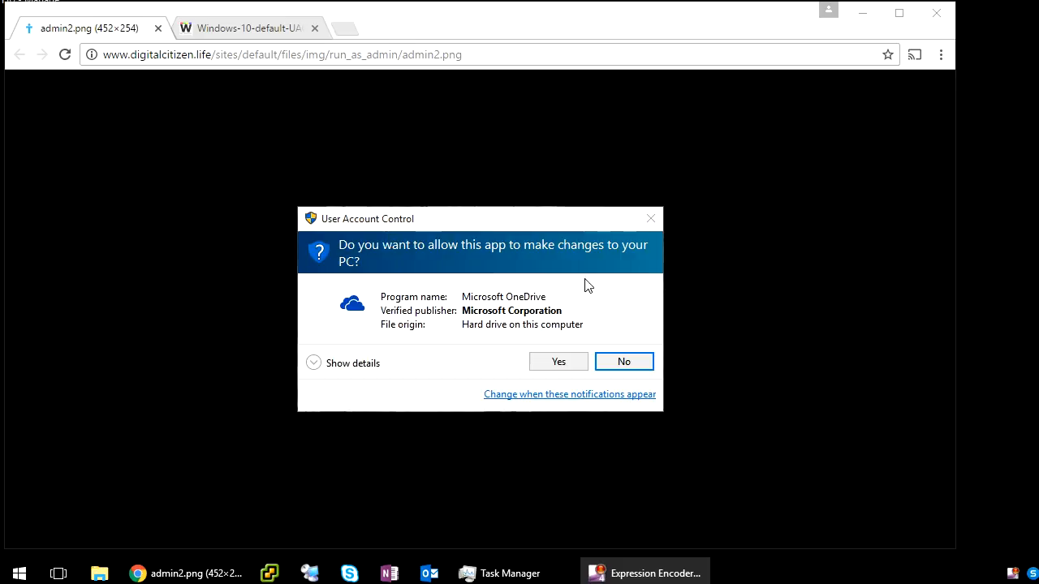
{"action": "mouse_move", "coordinate": [478, 252]}
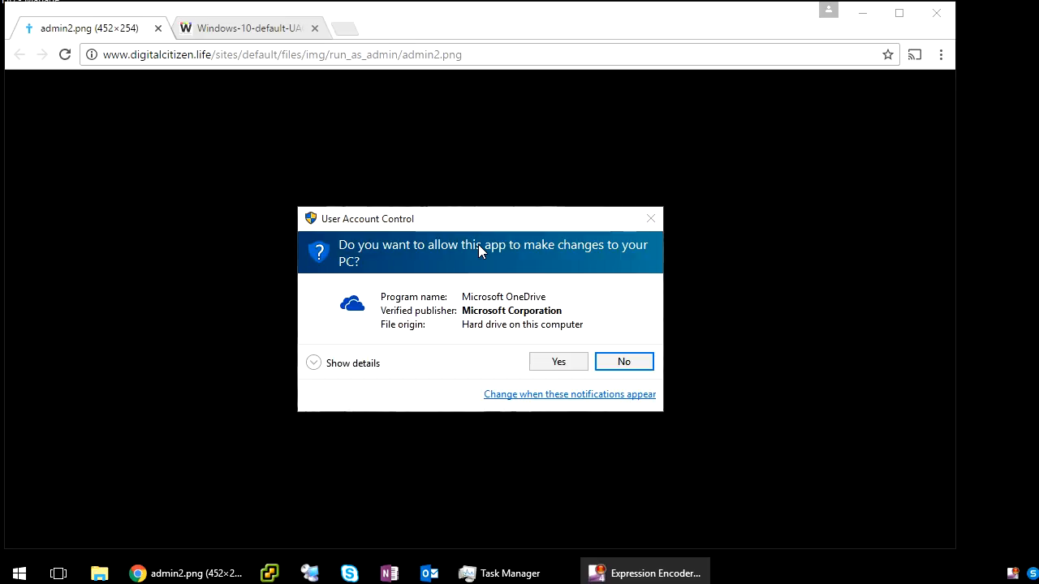
{"action": "mouse_move", "coordinate": [542, 347]}
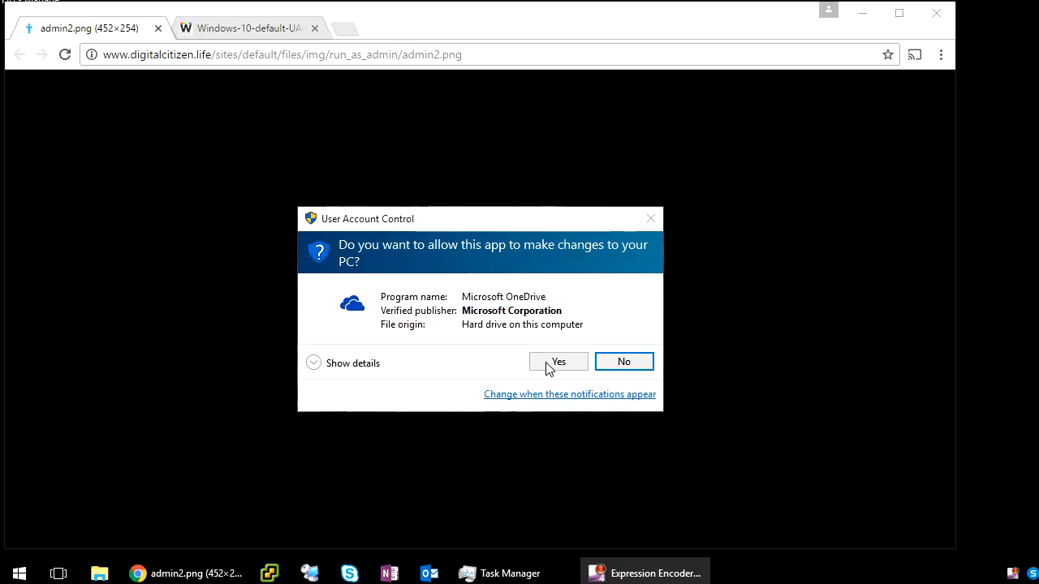
{"action": "mouse_move", "coordinate": [322, 178]}
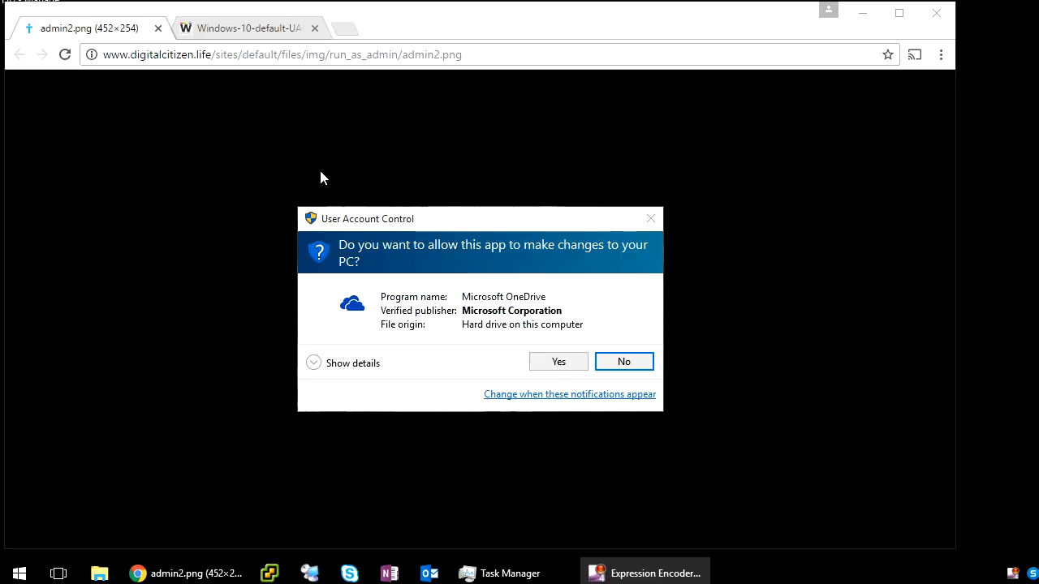
{"action": "mouse_move", "coordinate": [538, 341]}
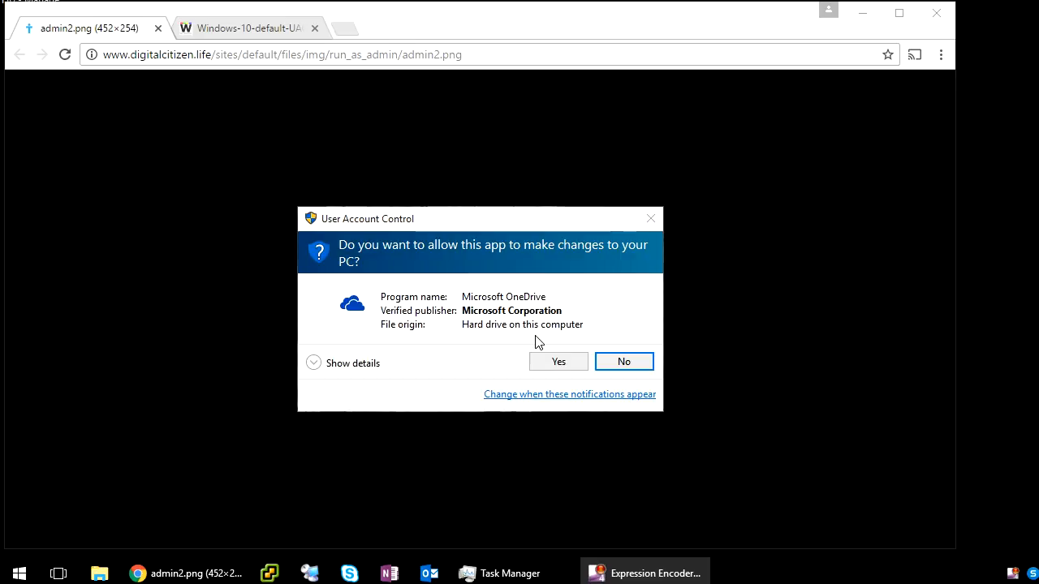
{"action": "mouse_move", "coordinate": [428, 259]}
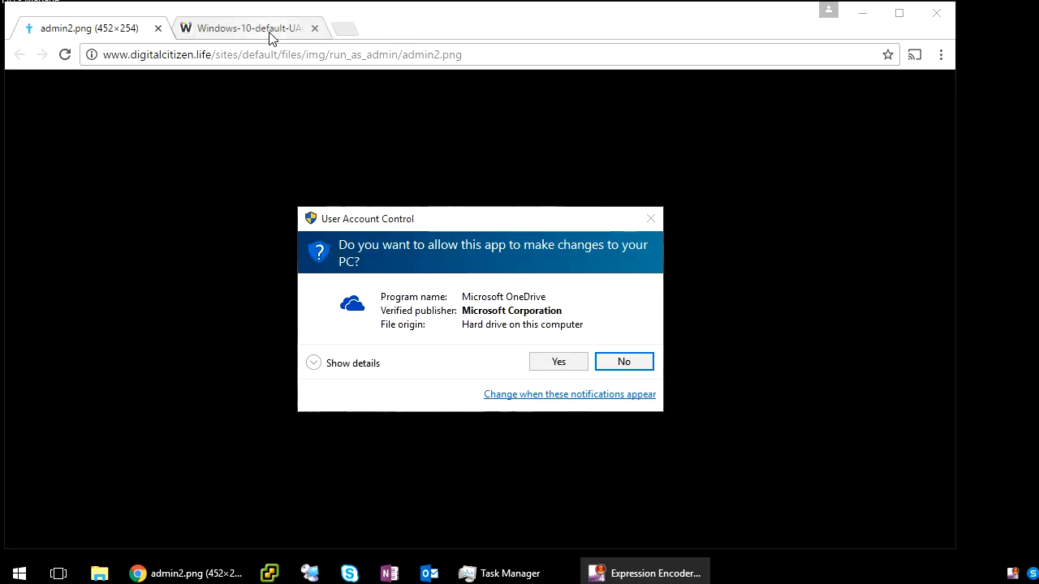
Step: Switch to the second Chrome tab showing the unknown-publisher UAC prompt for RegOwnershipEx.exe
{"action": "left_click", "coordinate": [247, 27]}
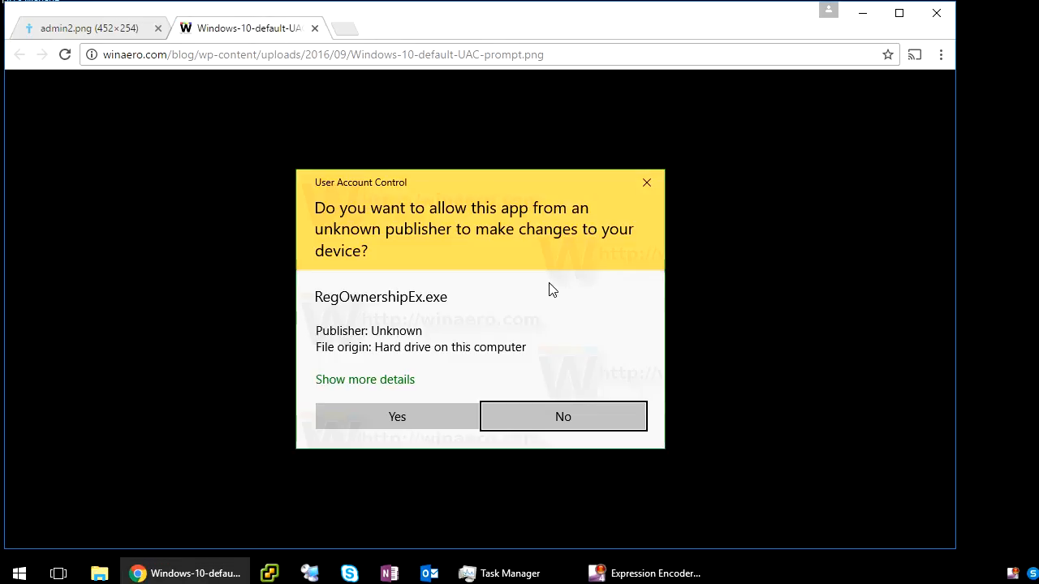
{"action": "mouse_move", "coordinate": [419, 430]}
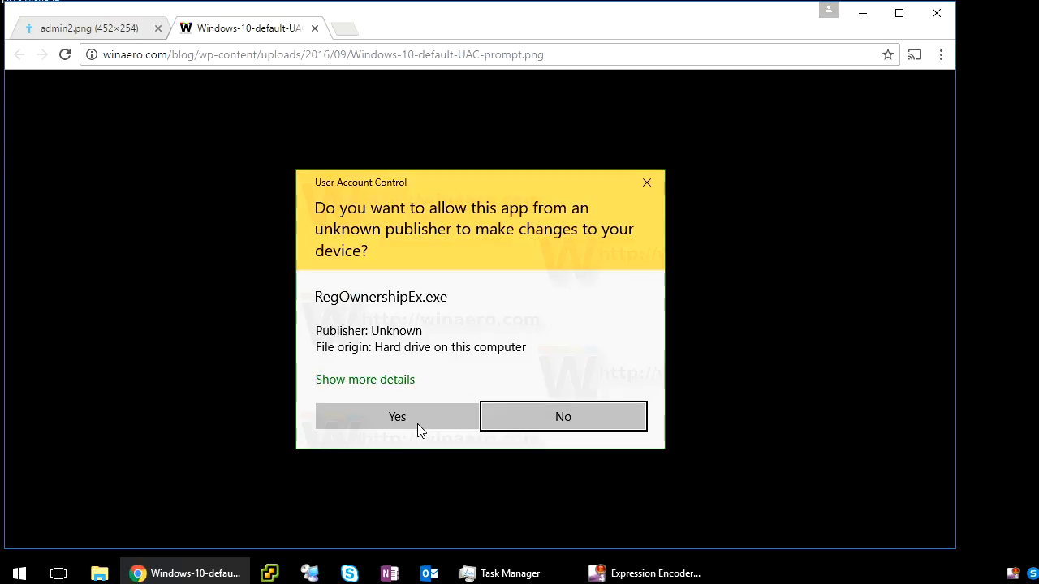
{"action": "mouse_move", "coordinate": [341, 201]}
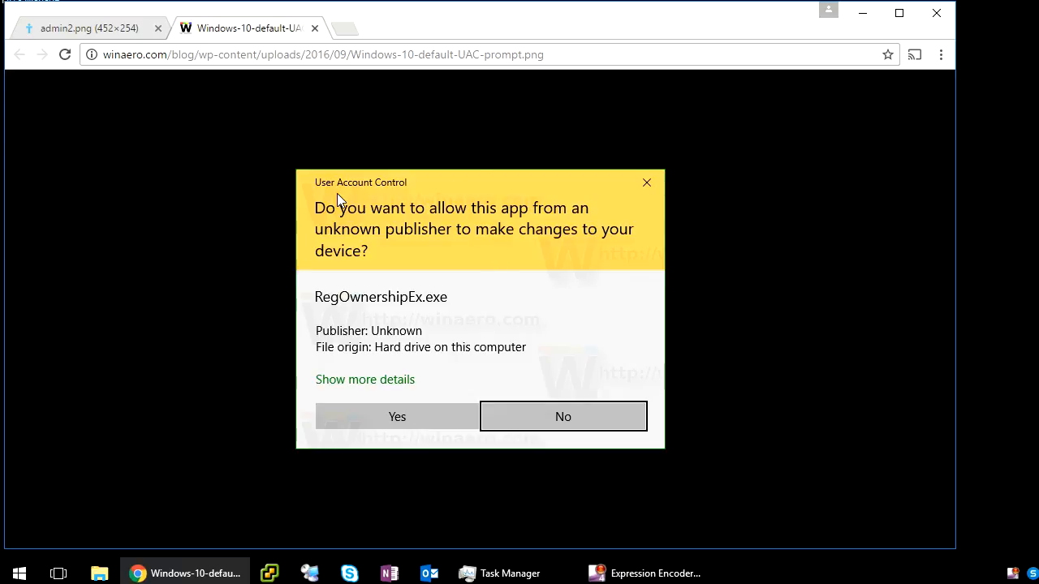
{"action": "mouse_move", "coordinate": [362, 197]}
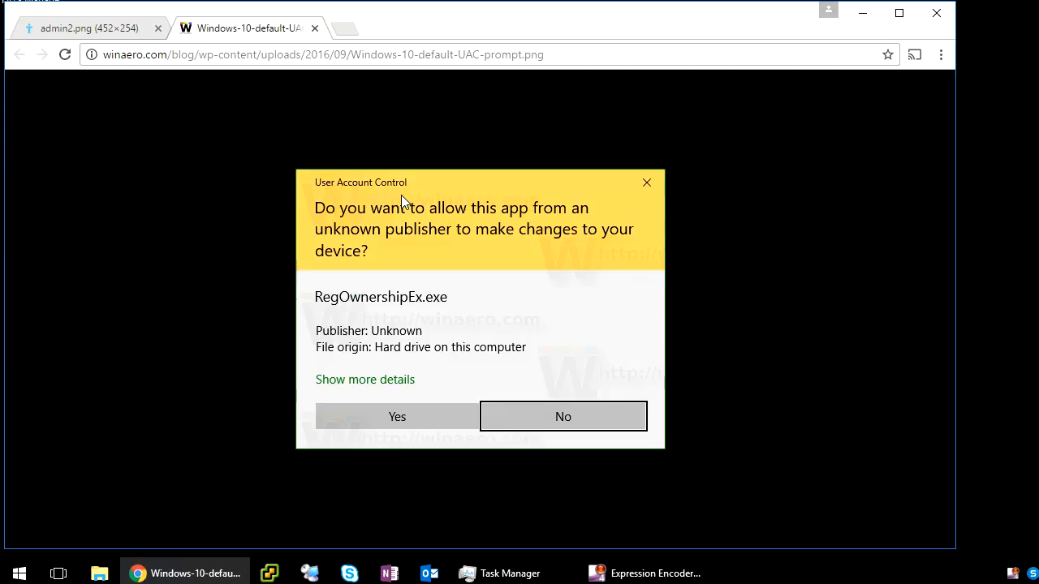
{"action": "mouse_move", "coordinate": [277, 421]}
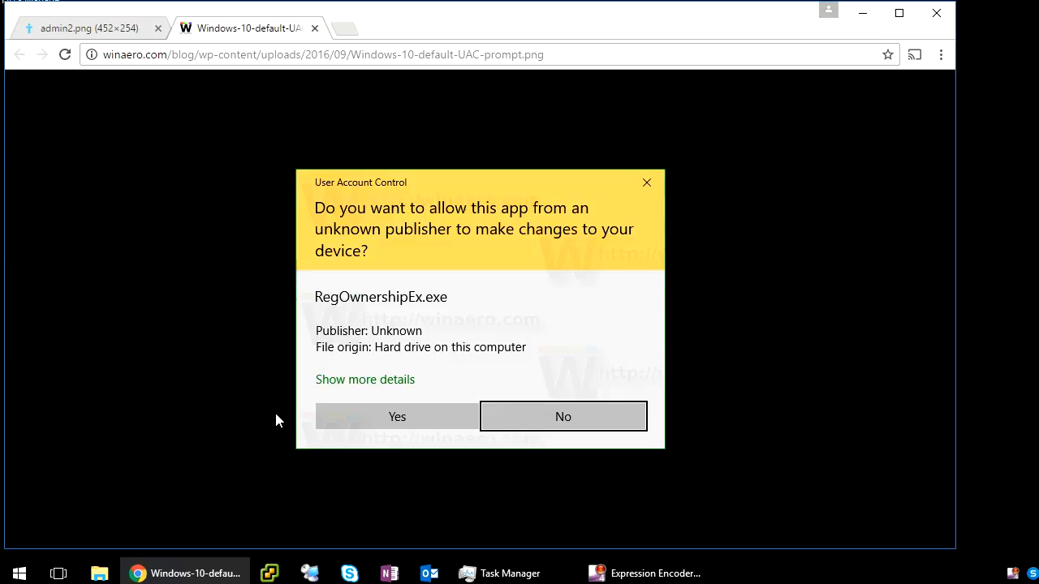
{"action": "mouse_move", "coordinate": [47, 556]}
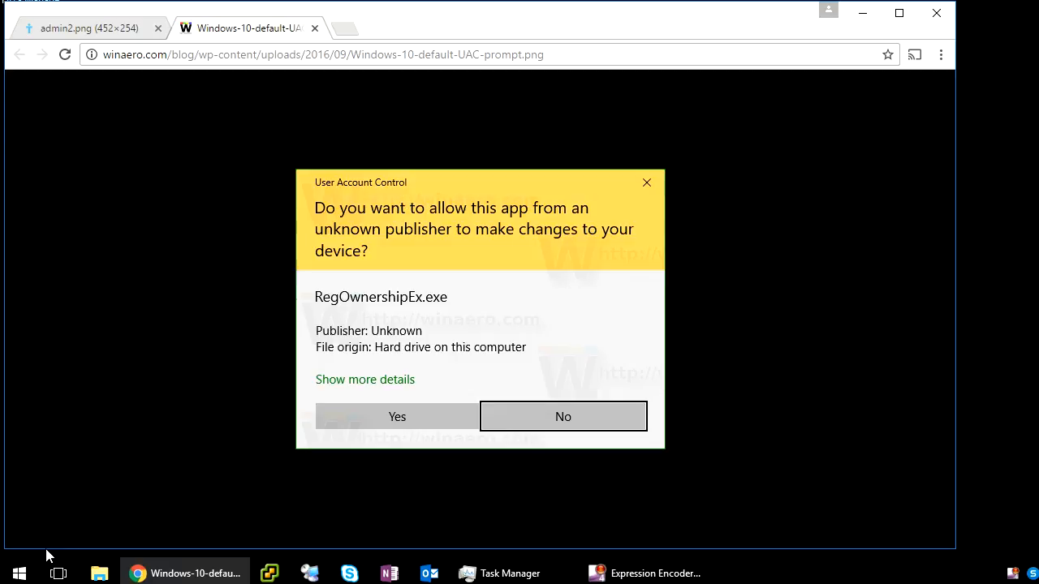
Step: Search the Start menu for 'uac' and open Change User Account Control settings
{"action": "left_click", "coordinate": [19, 573]}
{"action": "type", "text": "uac"}
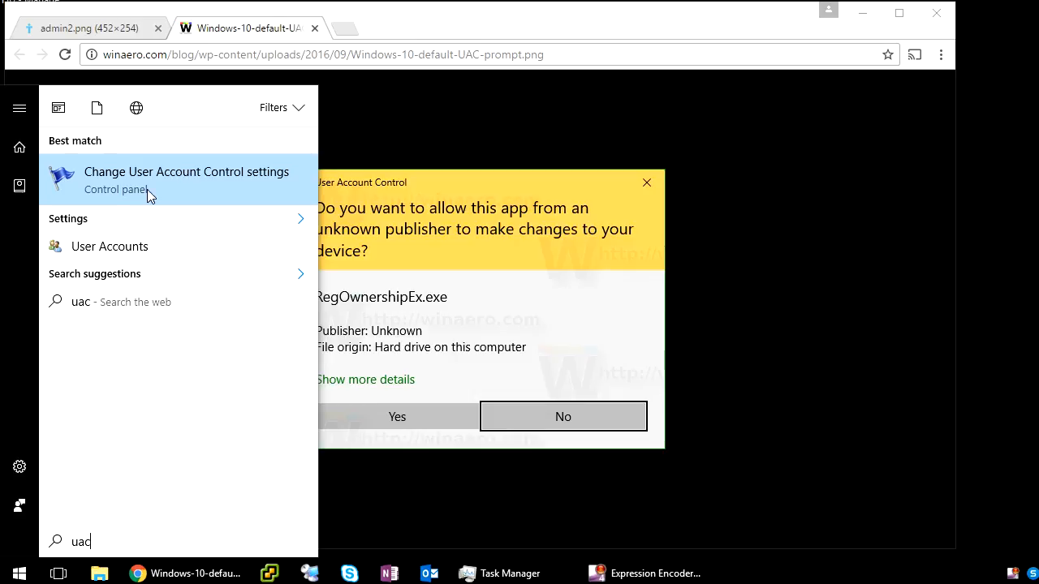
{"action": "left_click", "coordinate": [185, 171]}
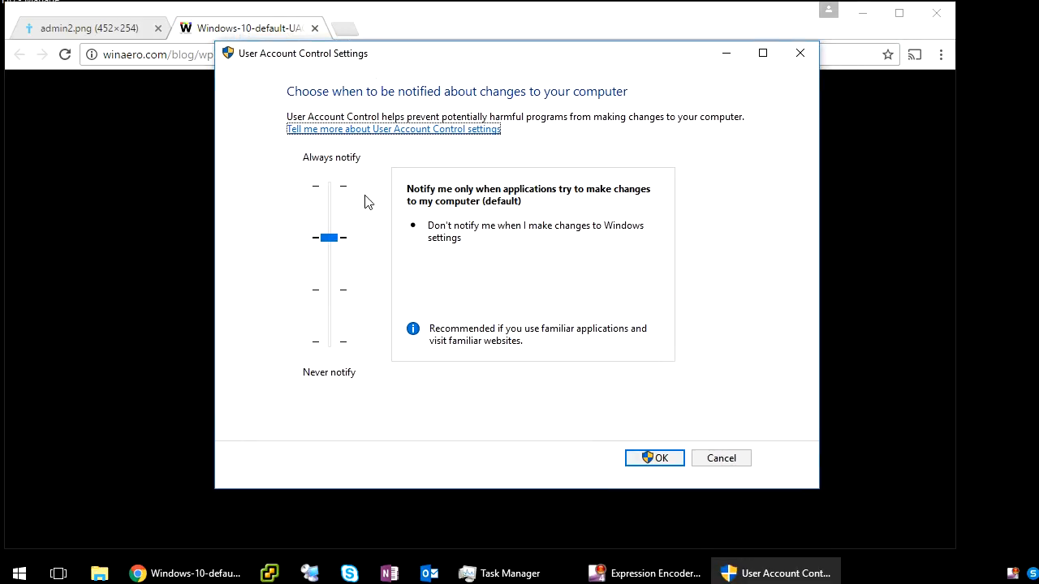
Step: Lower the User Account Control slider to Never notify
{"action": "left_click", "coordinate": [328, 237]}
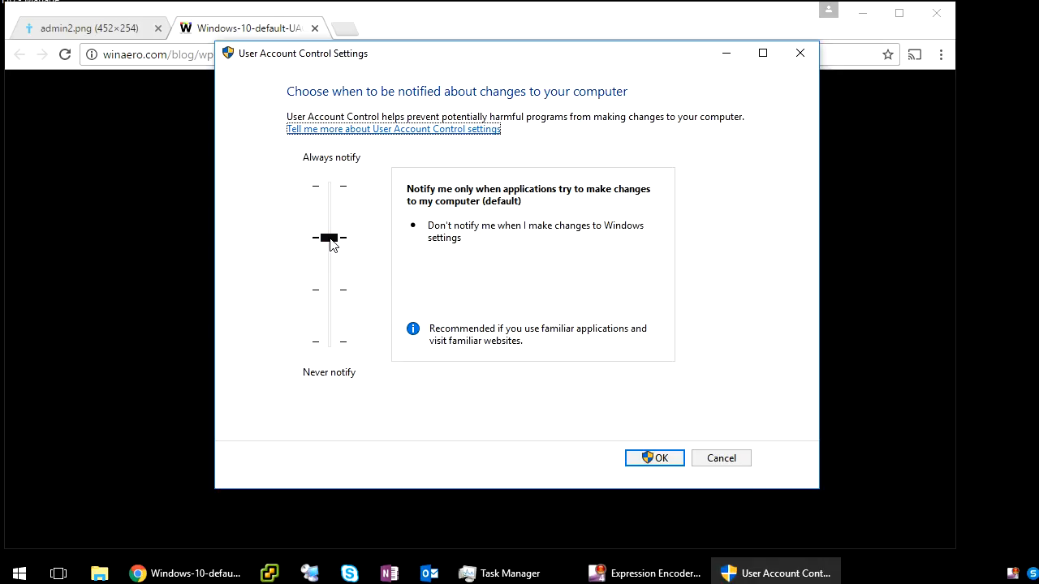
{"action": "left_click_drag", "start_coordinate": [329, 238], "coordinate": [329, 342]}
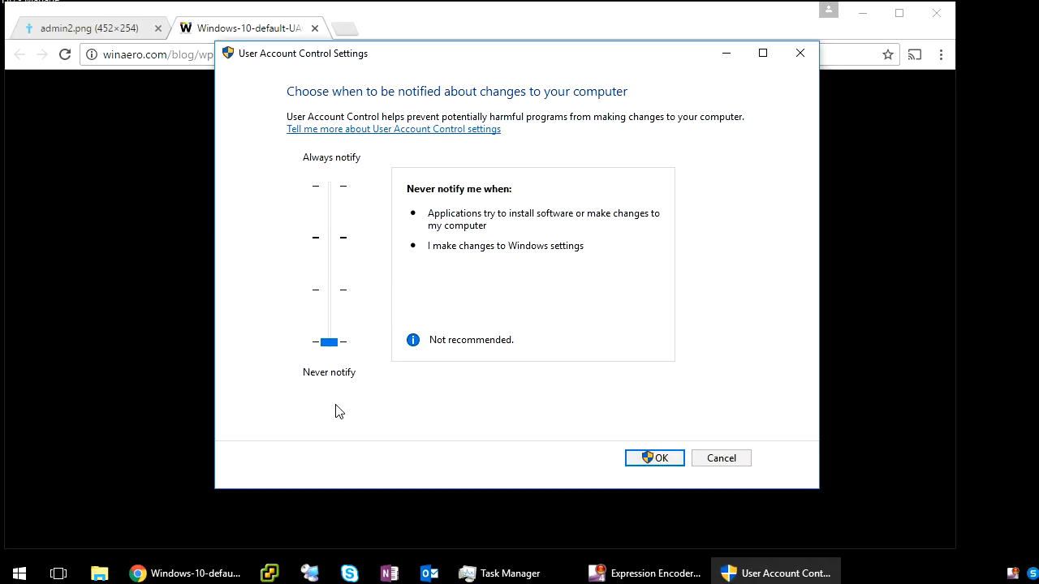
{"action": "mouse_move", "coordinate": [664, 462]}
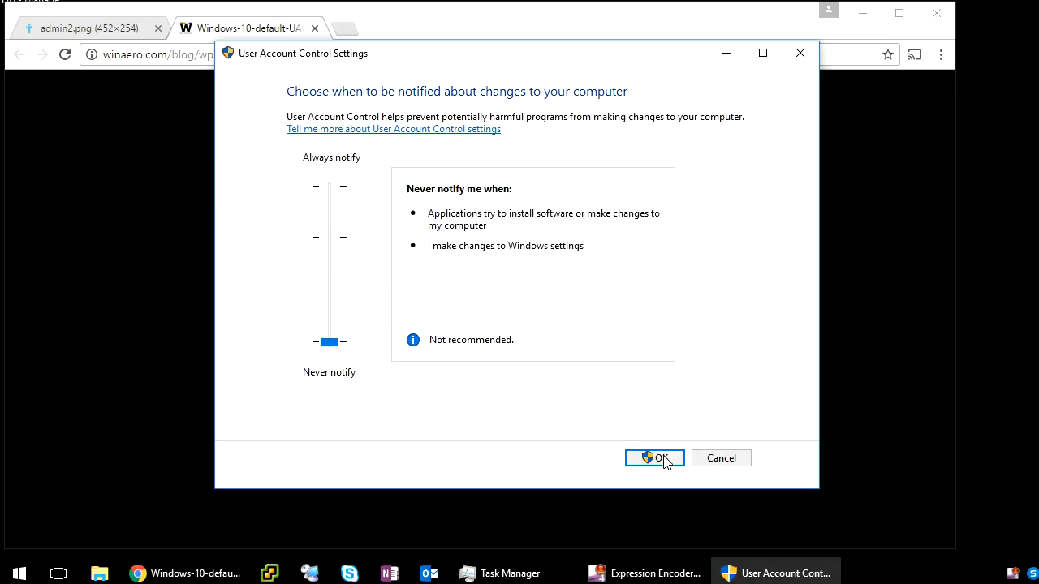